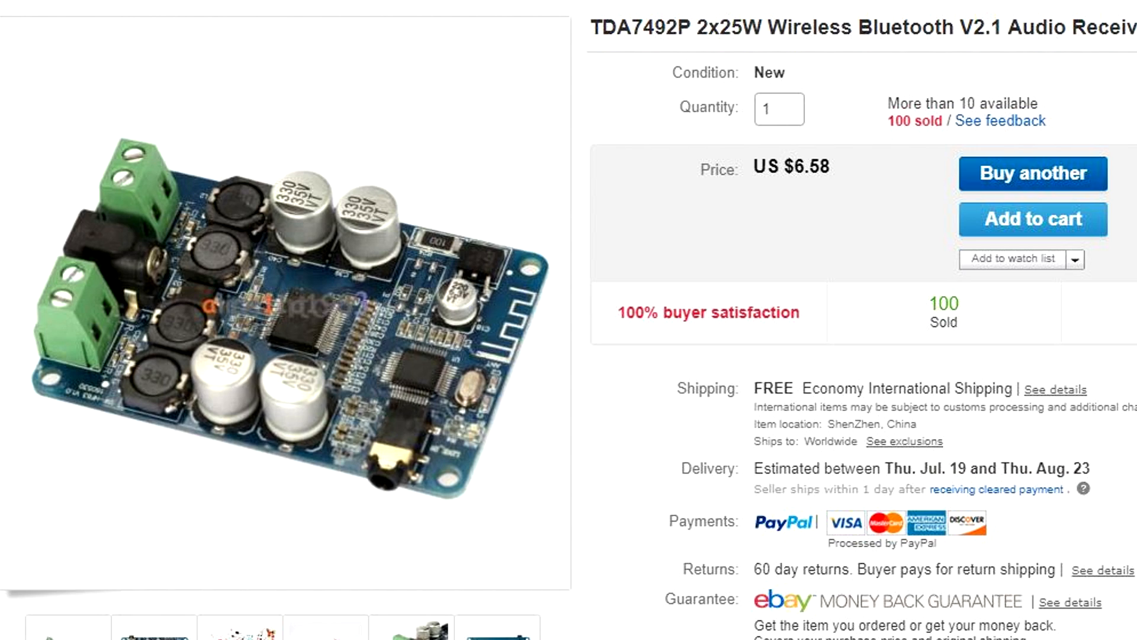
# - Scroll through the TDA7492P amplifier description, then open the 5S 15A BMS board listing
pyautogui.scroll(-3)
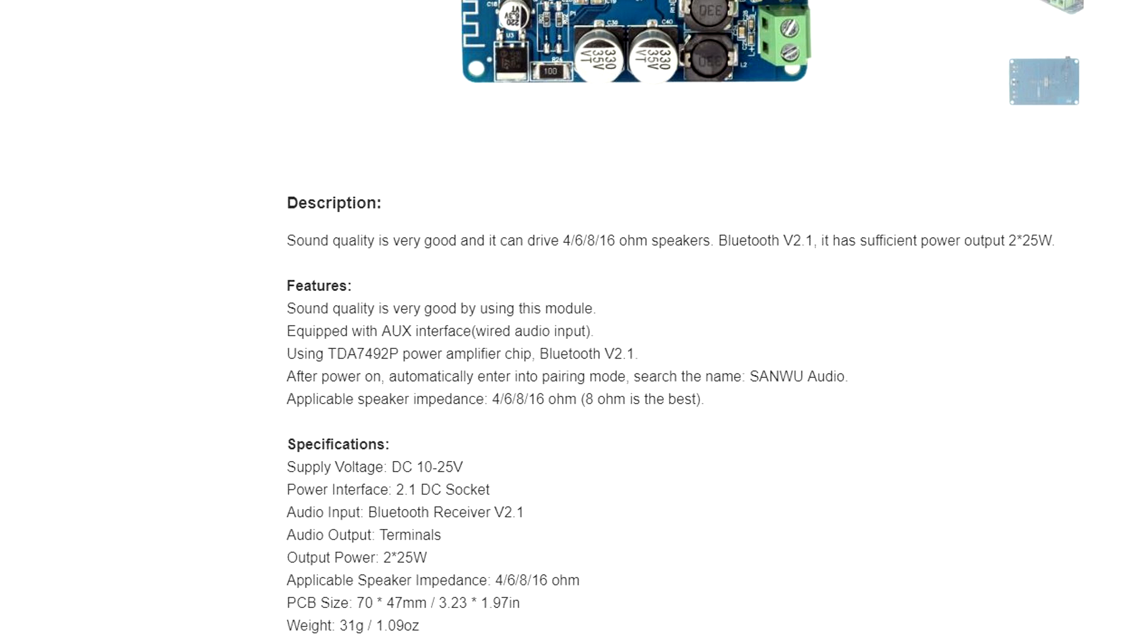
pyautogui.click(1044, 80)
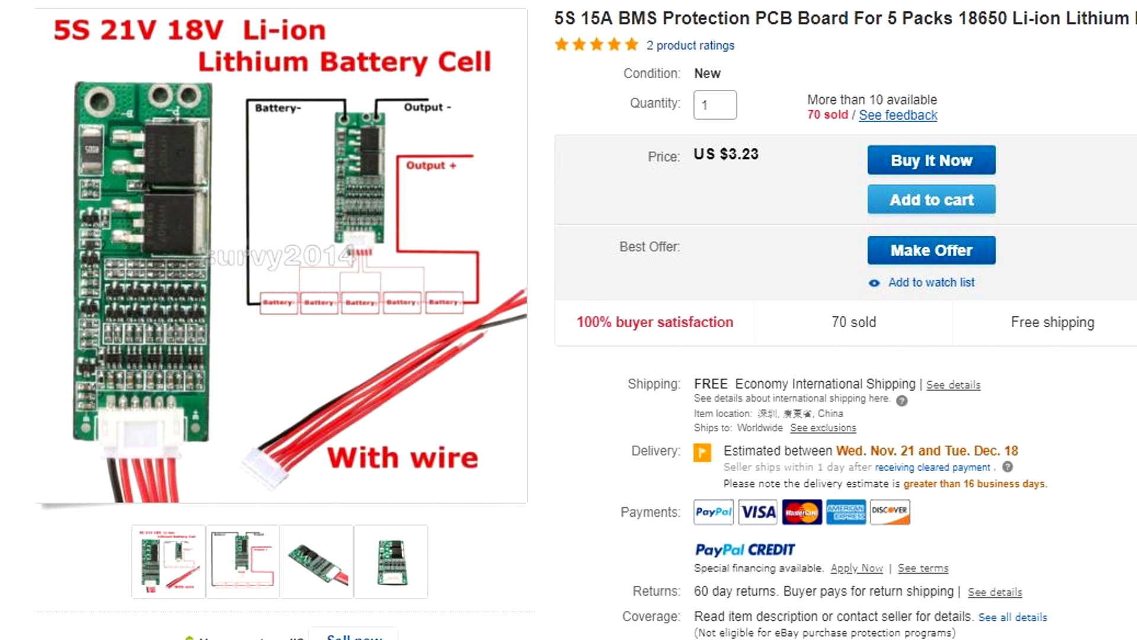